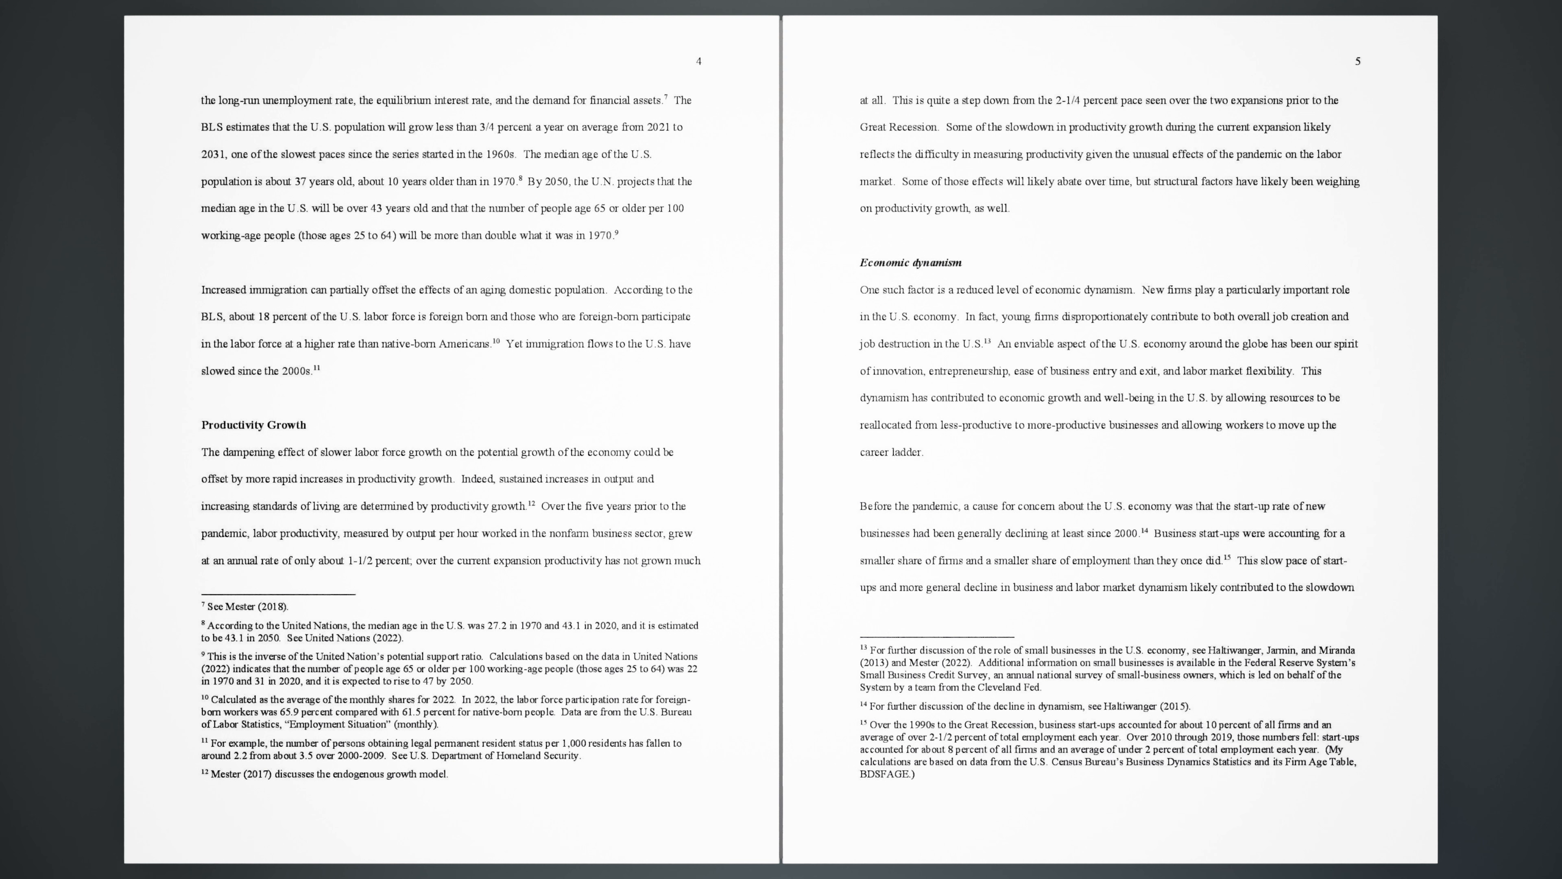
pyautogui.scroll(-3)
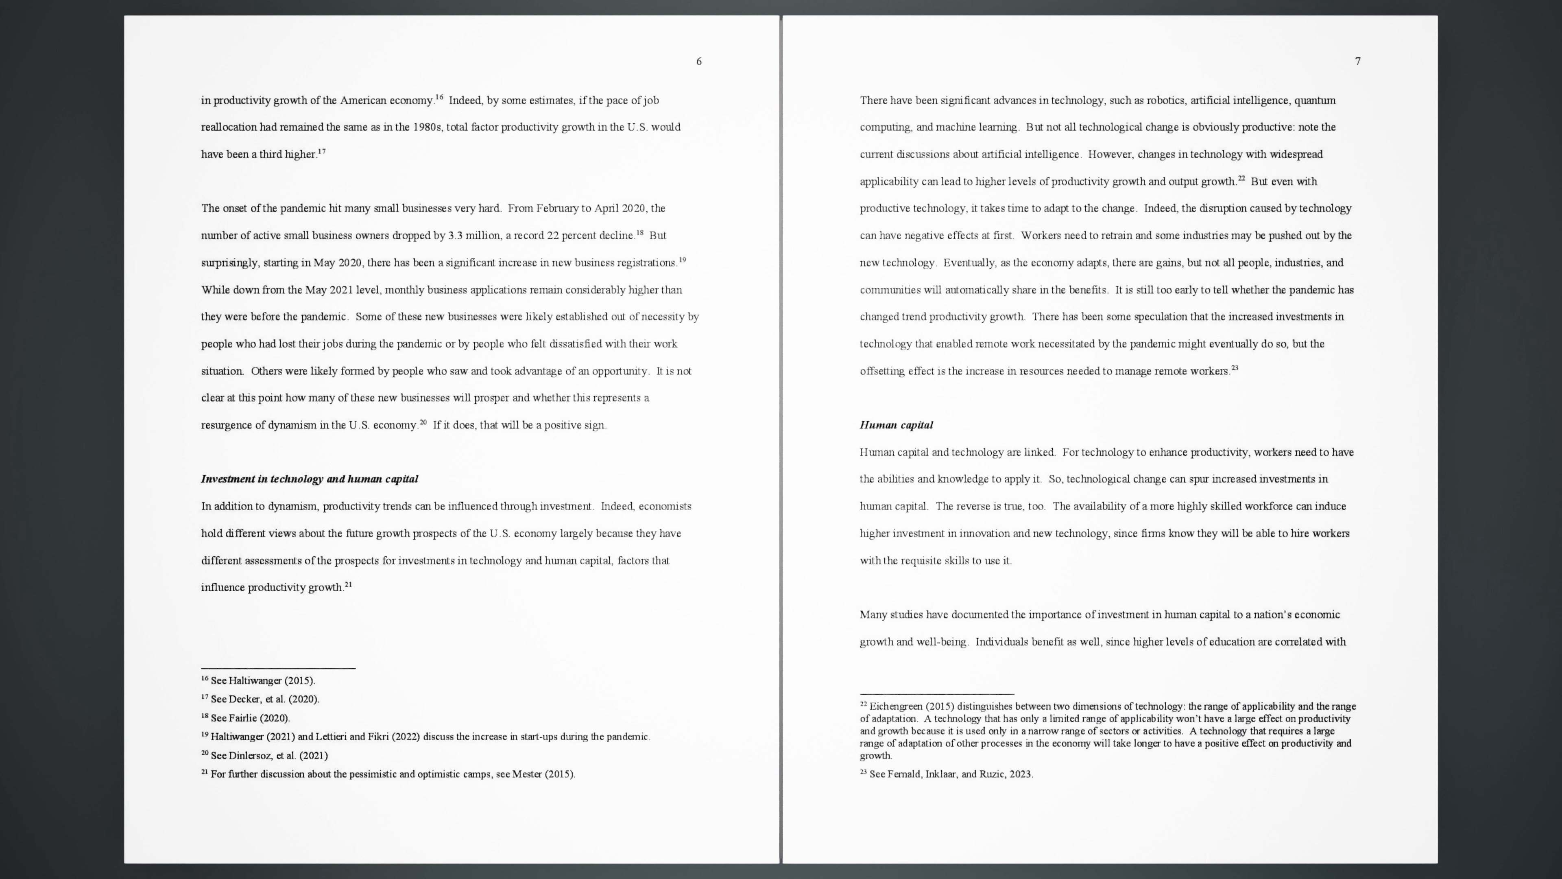
pyautogui.scroll(-3)
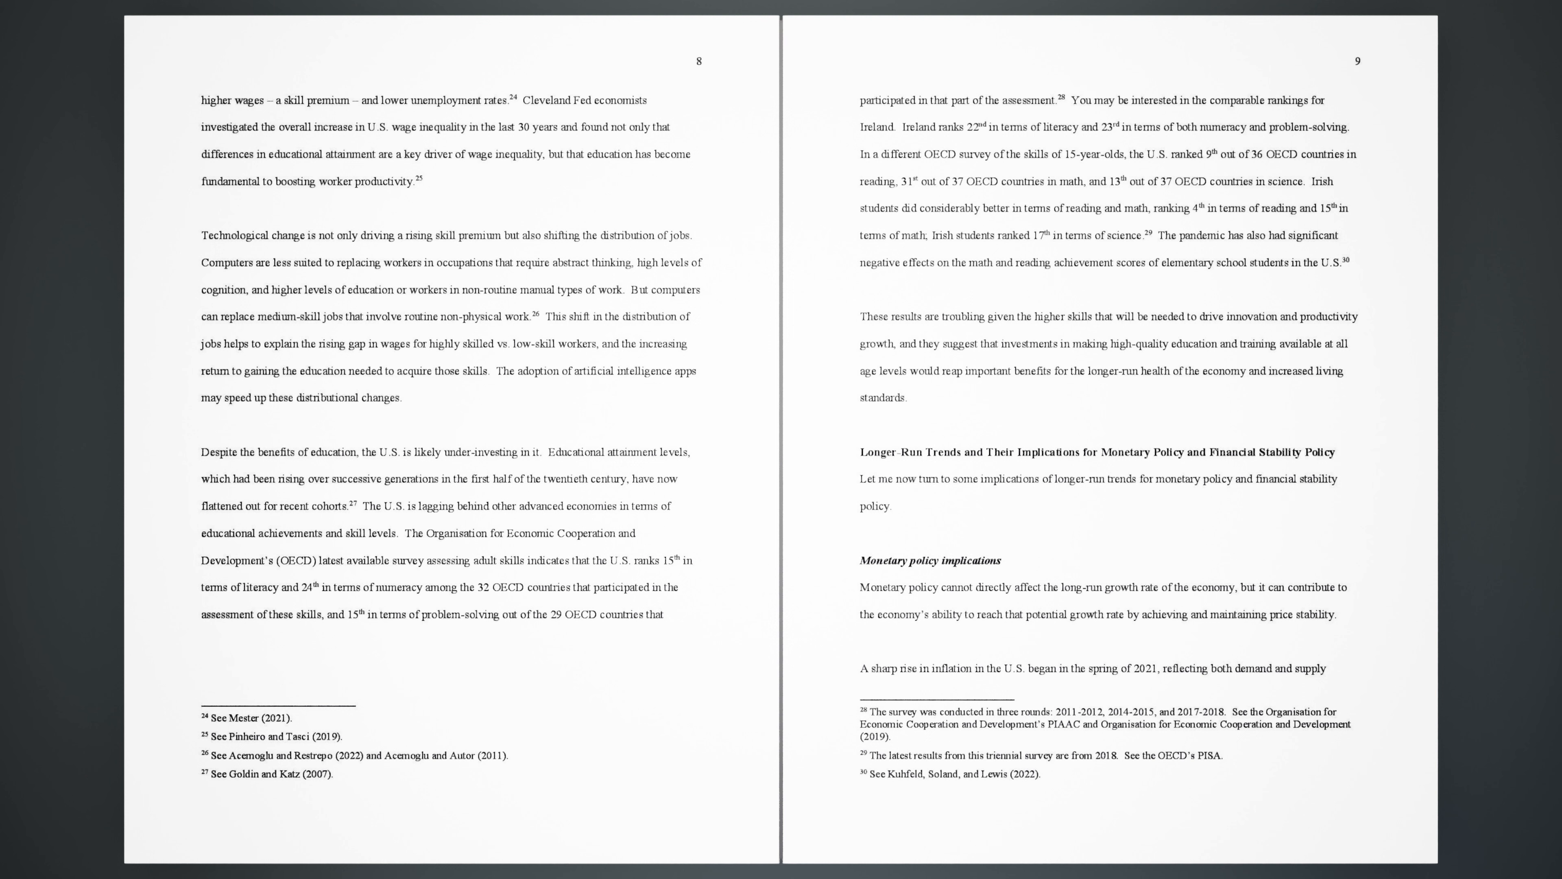